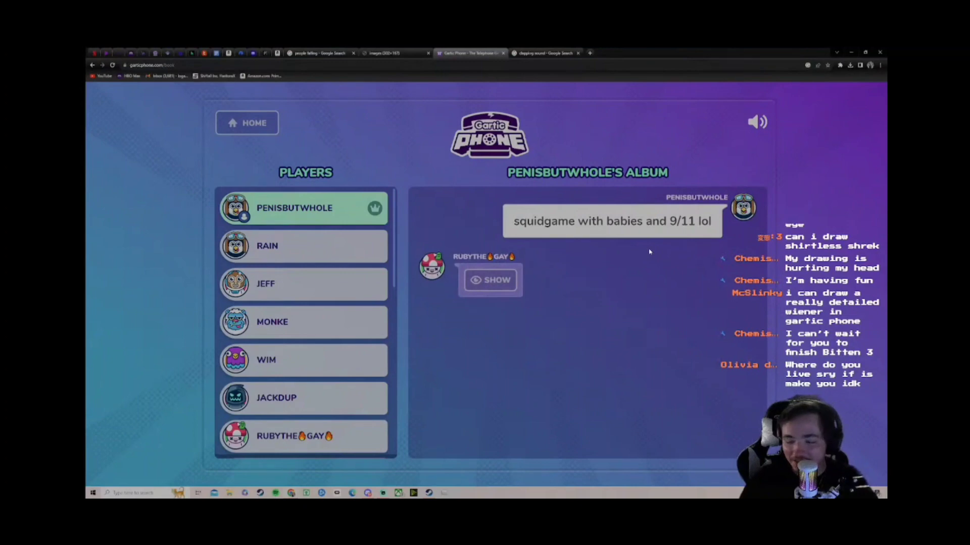
# Step: Reveal the drawing of babies beside a red masked guard and two towers
pyautogui.click(489, 280)
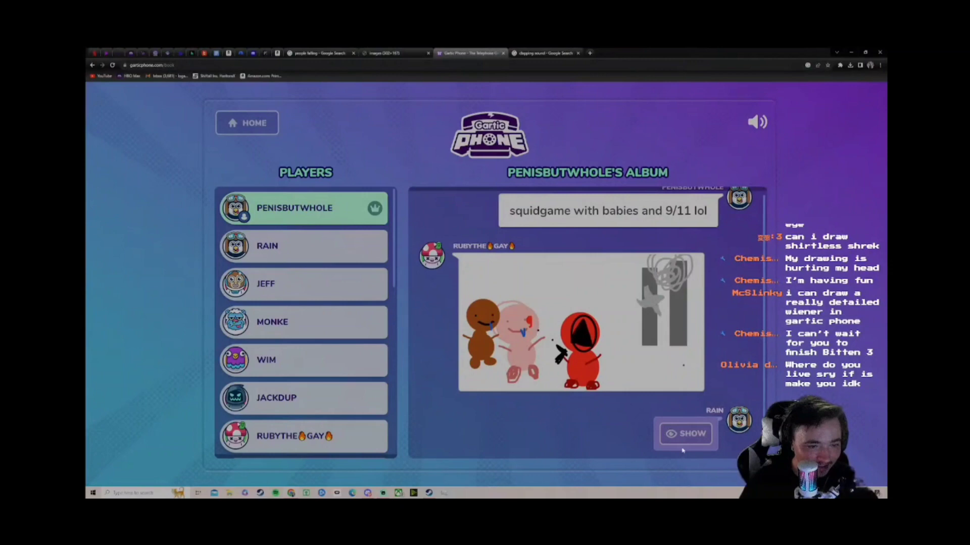
# Step: Reveal the caption '3 babies watching 9/11' and its stick-figure drawing
pyautogui.click(686, 434)
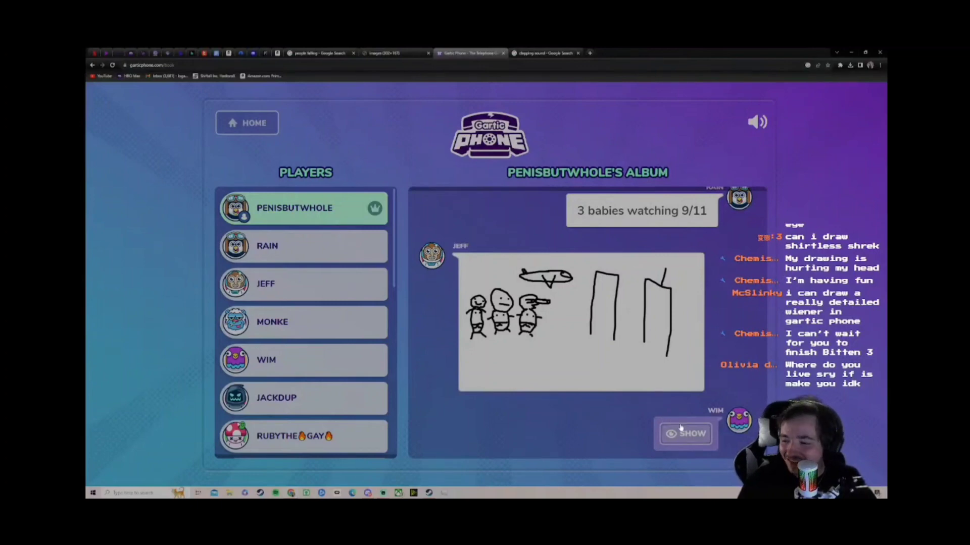
# Step: Reveal the empty entry, plane-and-buildings drawing, 'Raining babies on september 12th' caption, and Monke's drawing
pyautogui.click(686, 434)
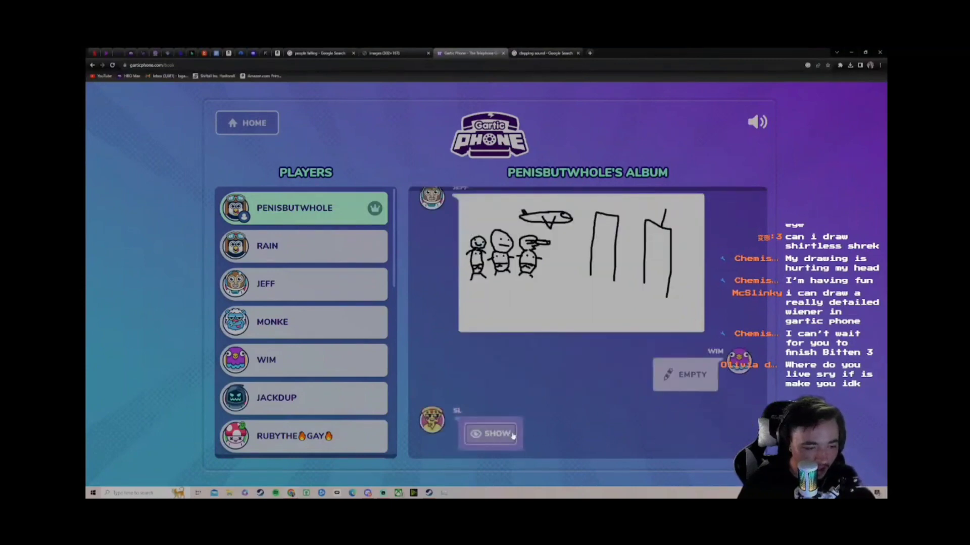
pyautogui.click(492, 433)
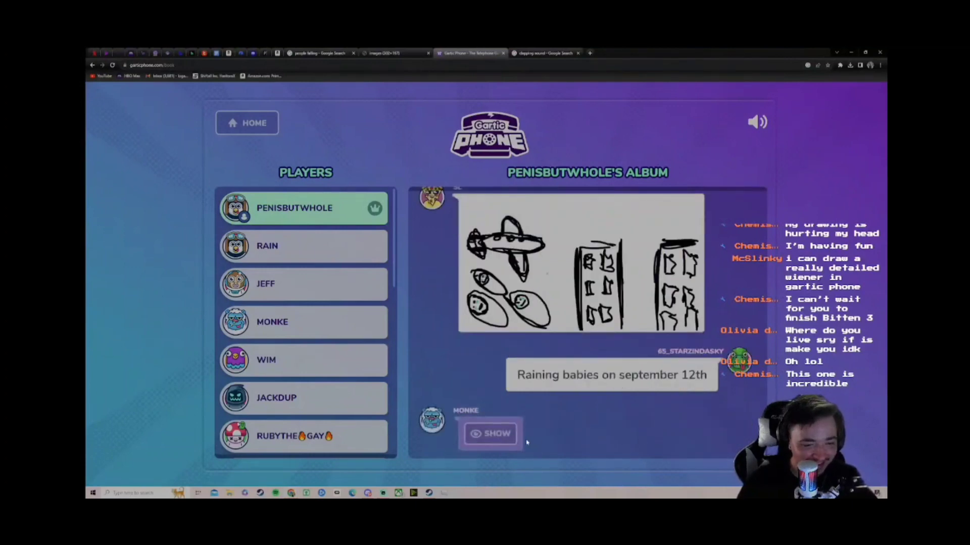
pyautogui.click(491, 434)
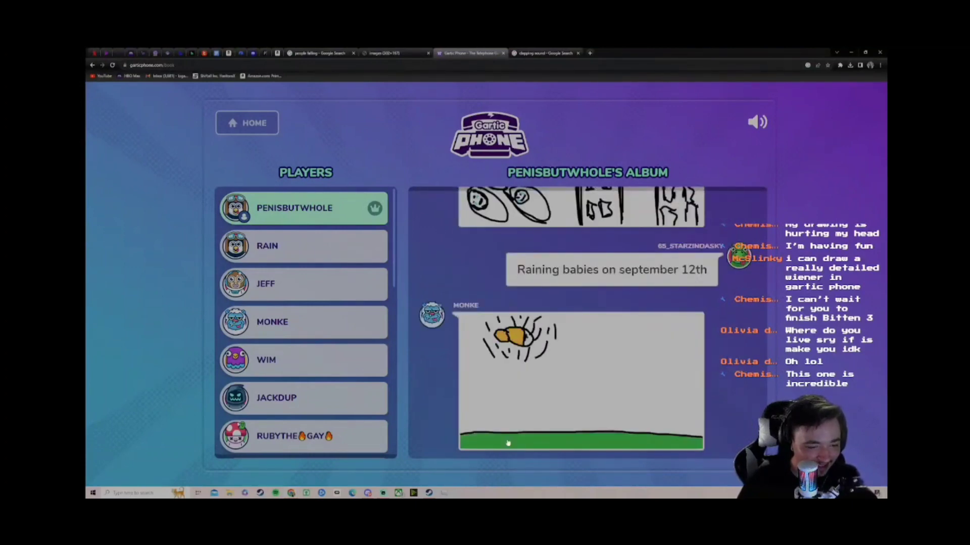
pyautogui.moveTo(634, 408)
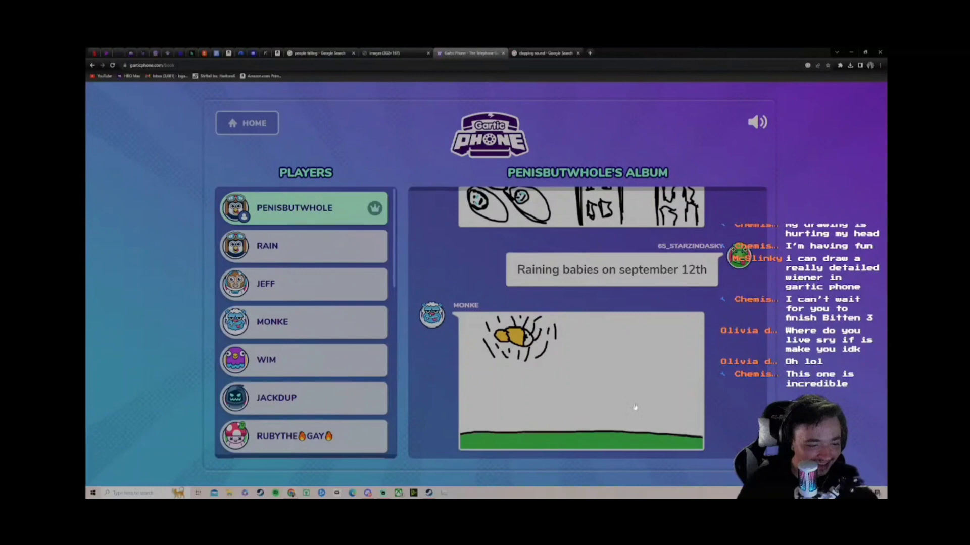